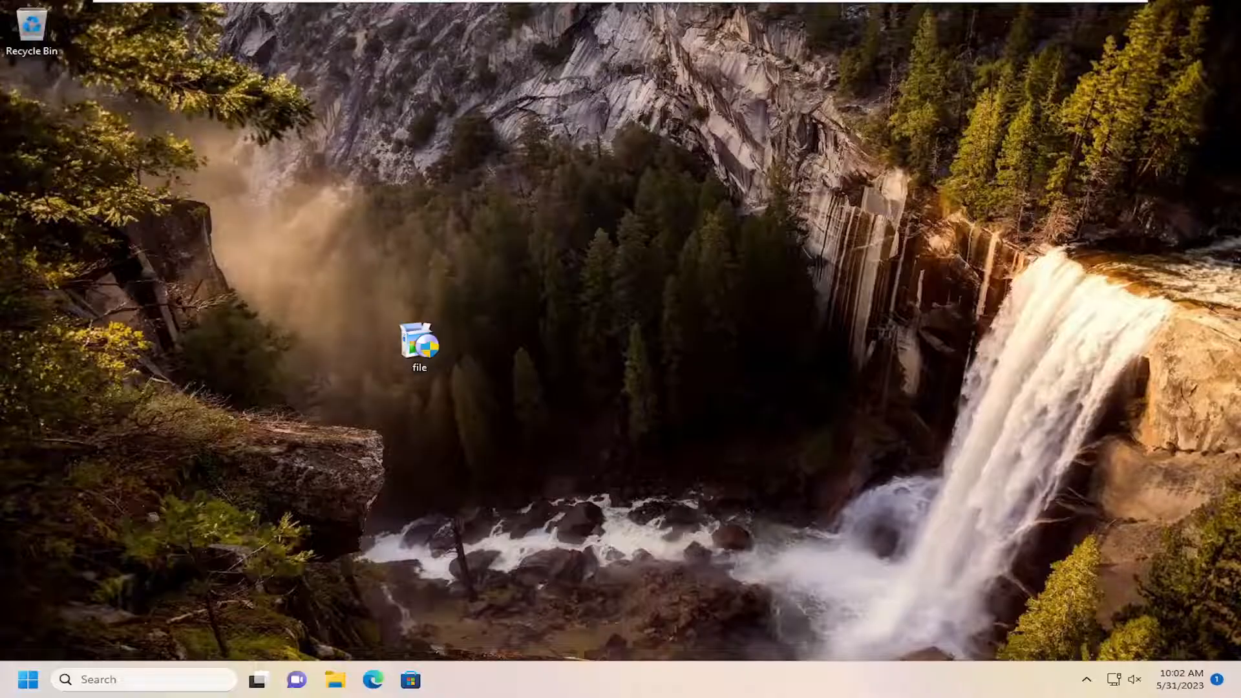
mouse_move(600, 214)
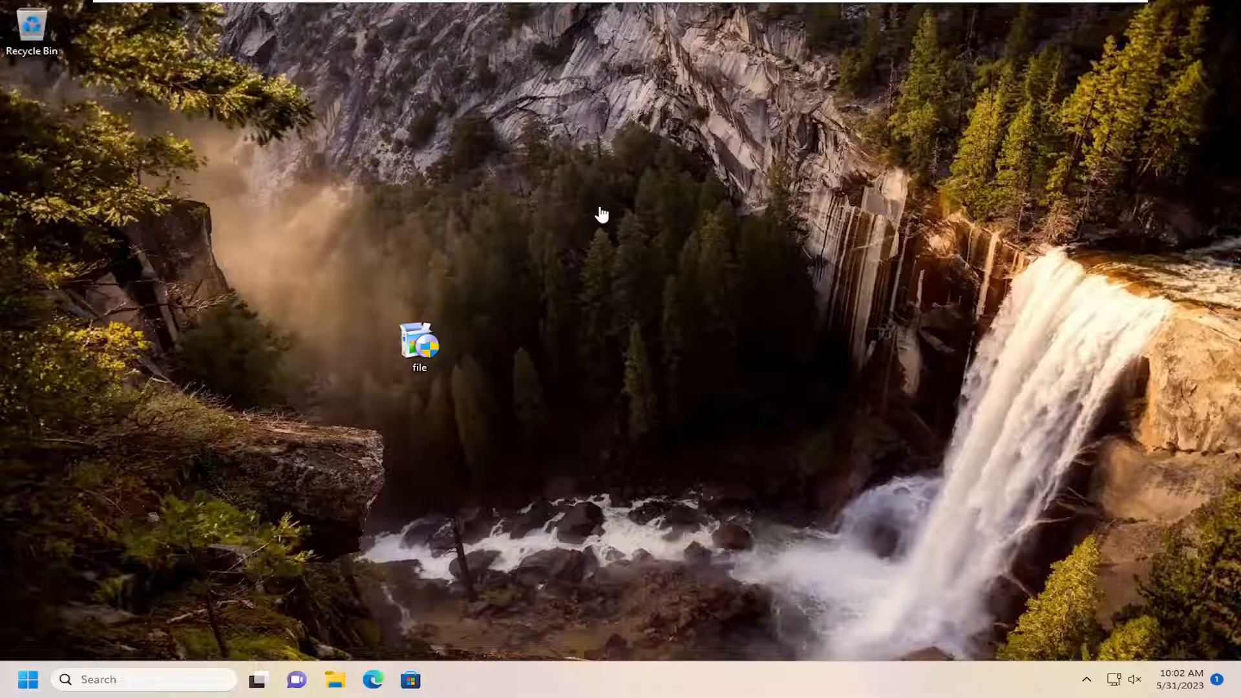
mouse_move(447, 277)
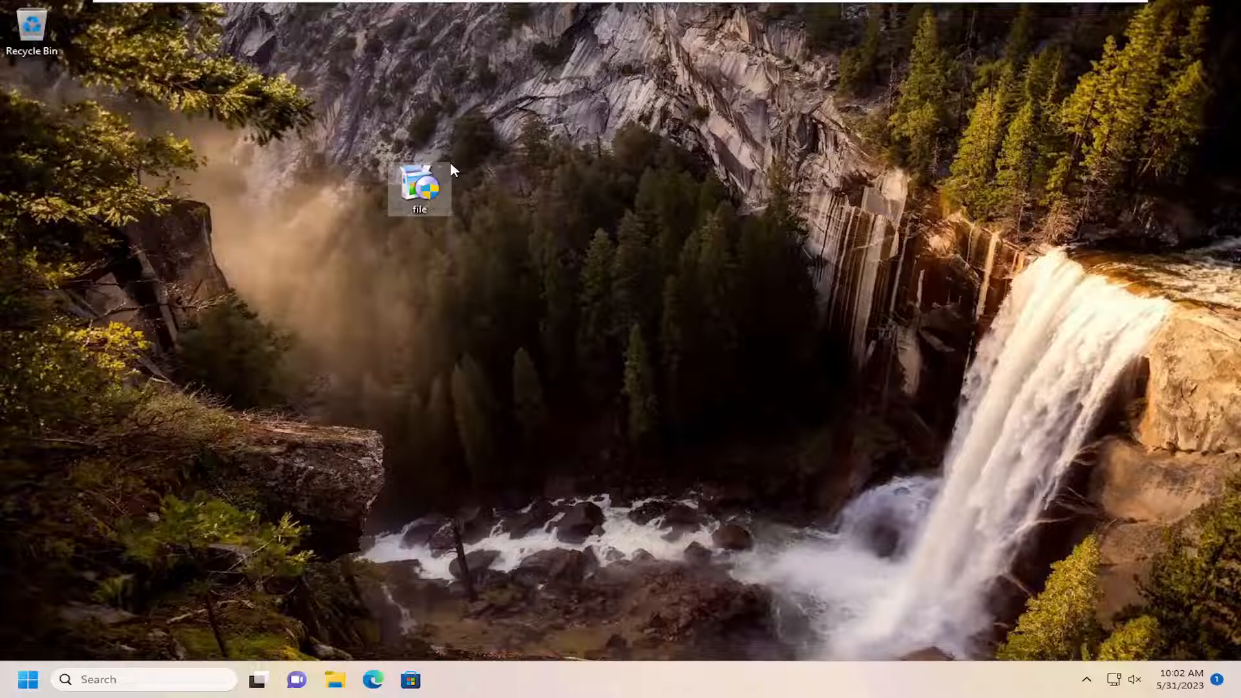
mouse_move(427, 186)
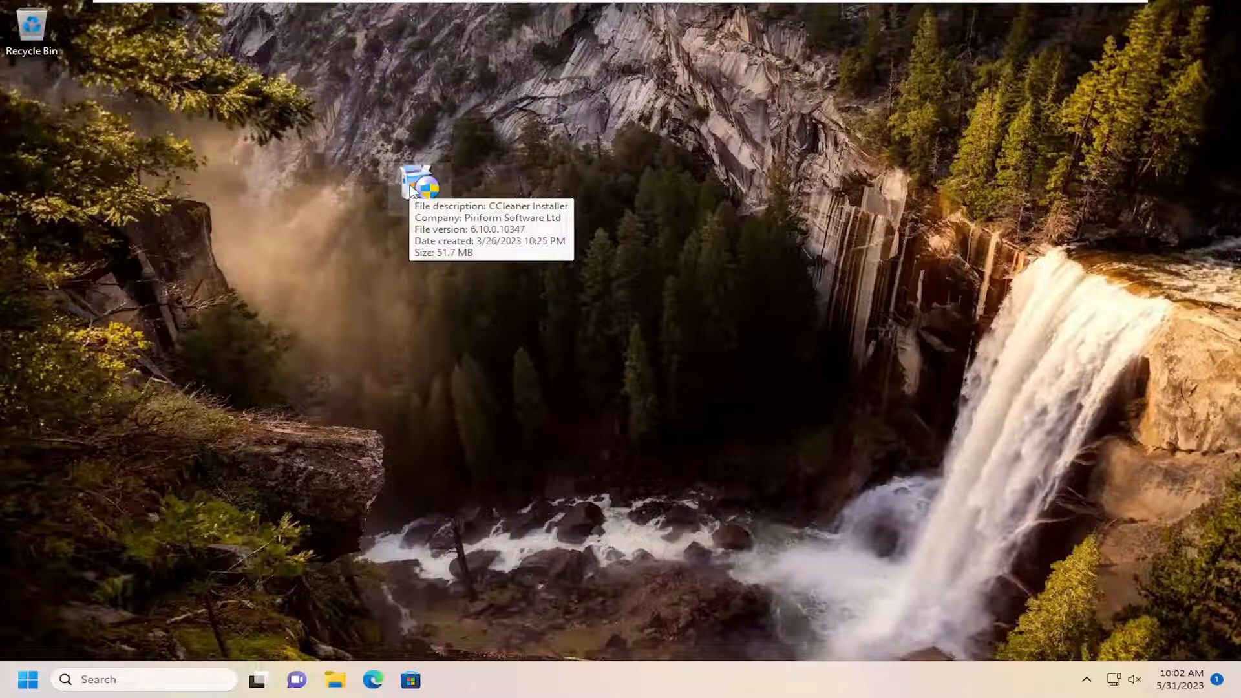
mouse_move(677, 144)
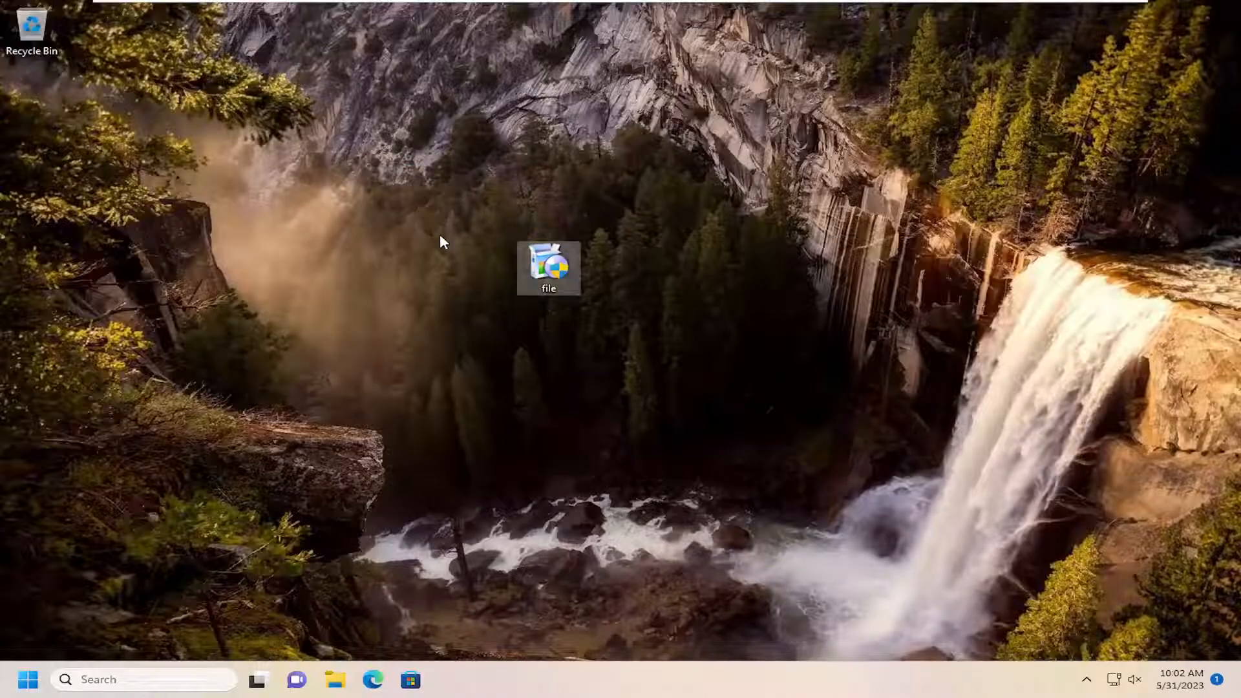
mouse_move(396, 276)
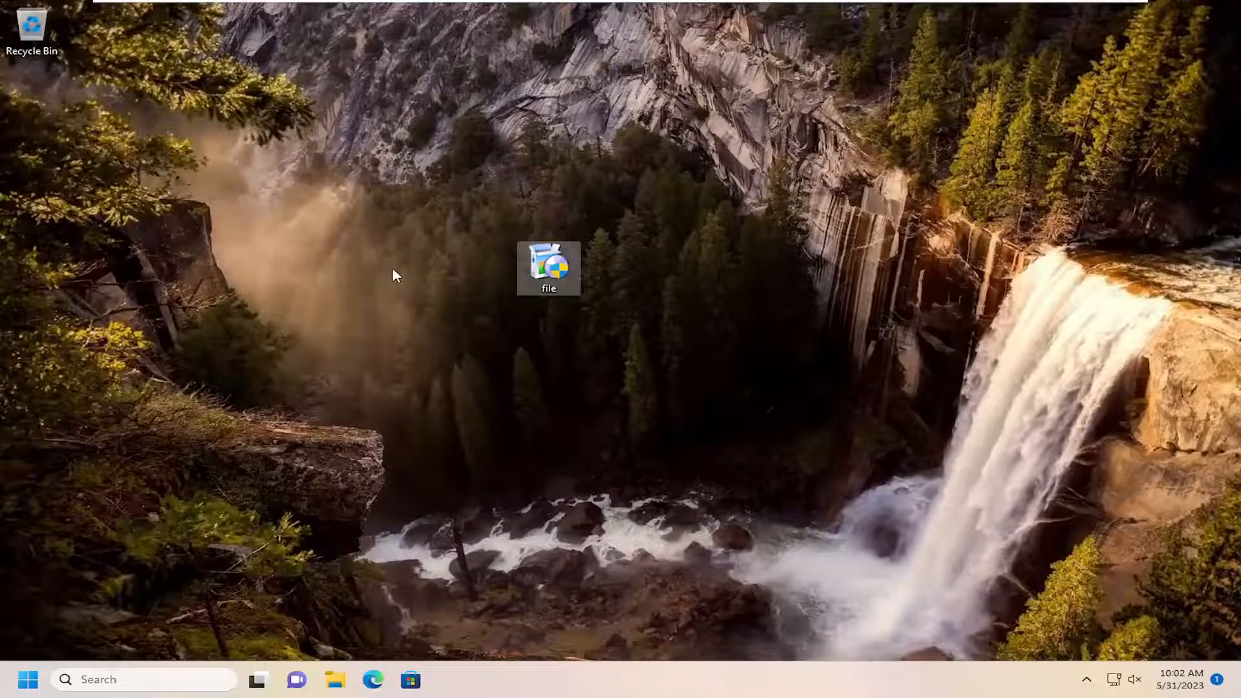
mouse_move(491, 251)
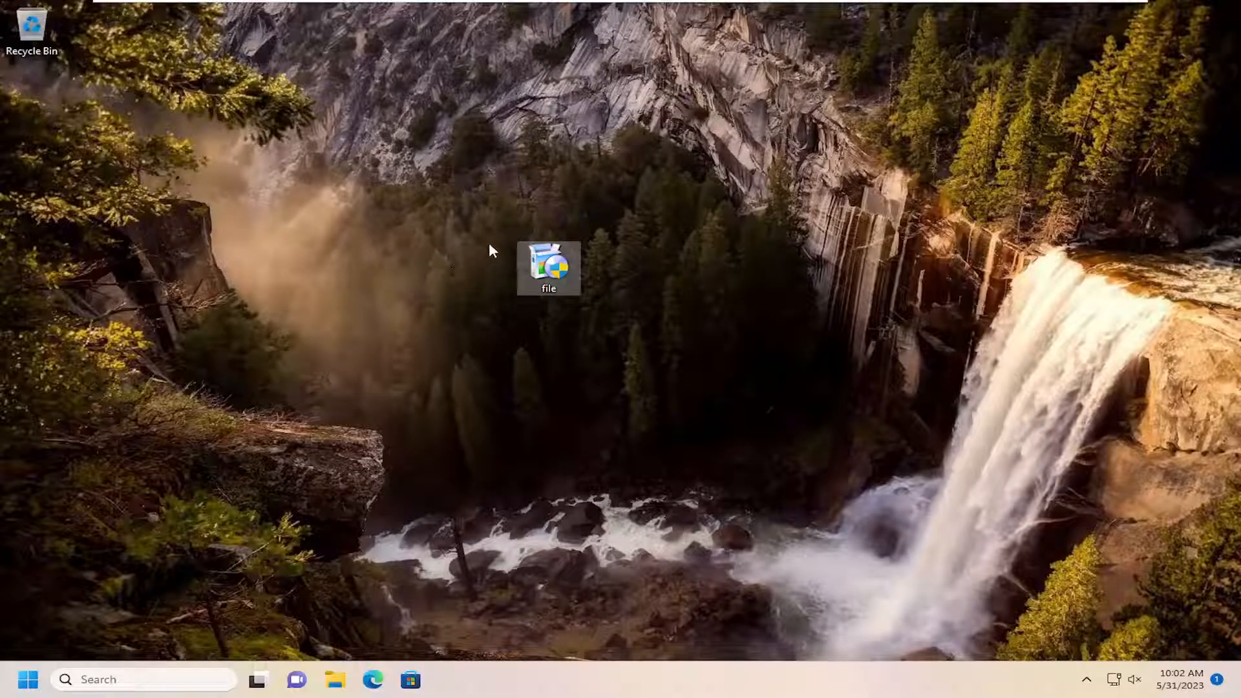
mouse_move(549, 265)
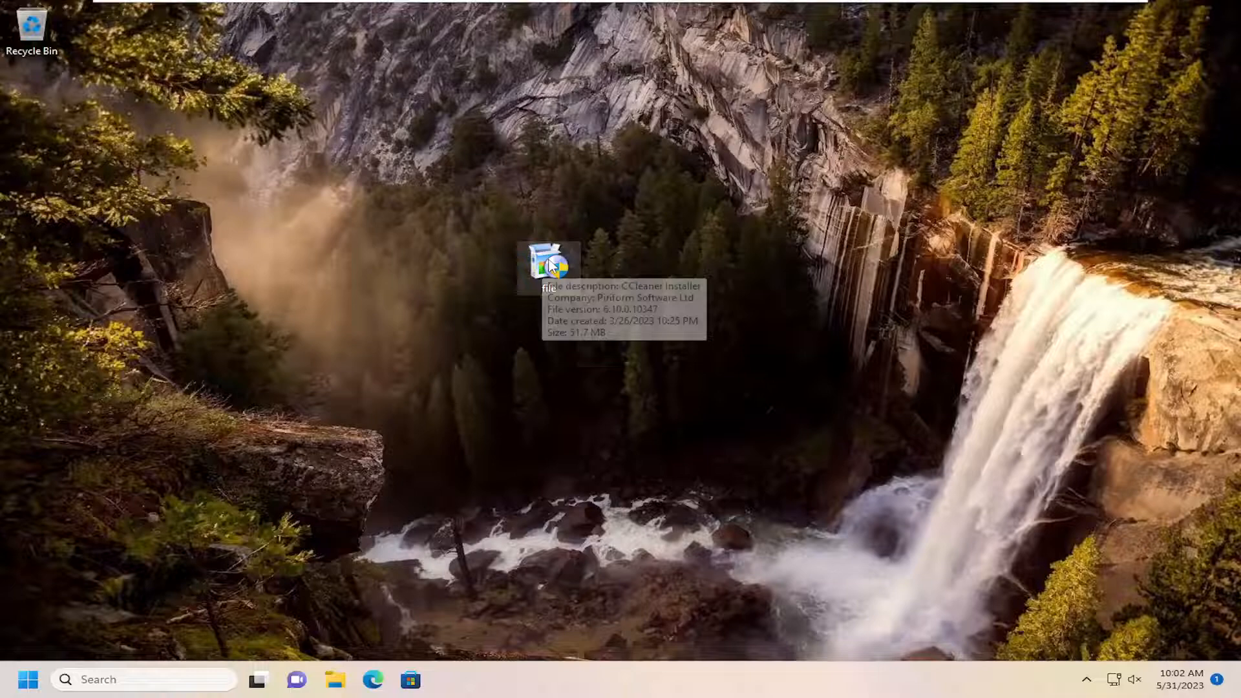
mouse_move(381, 237)
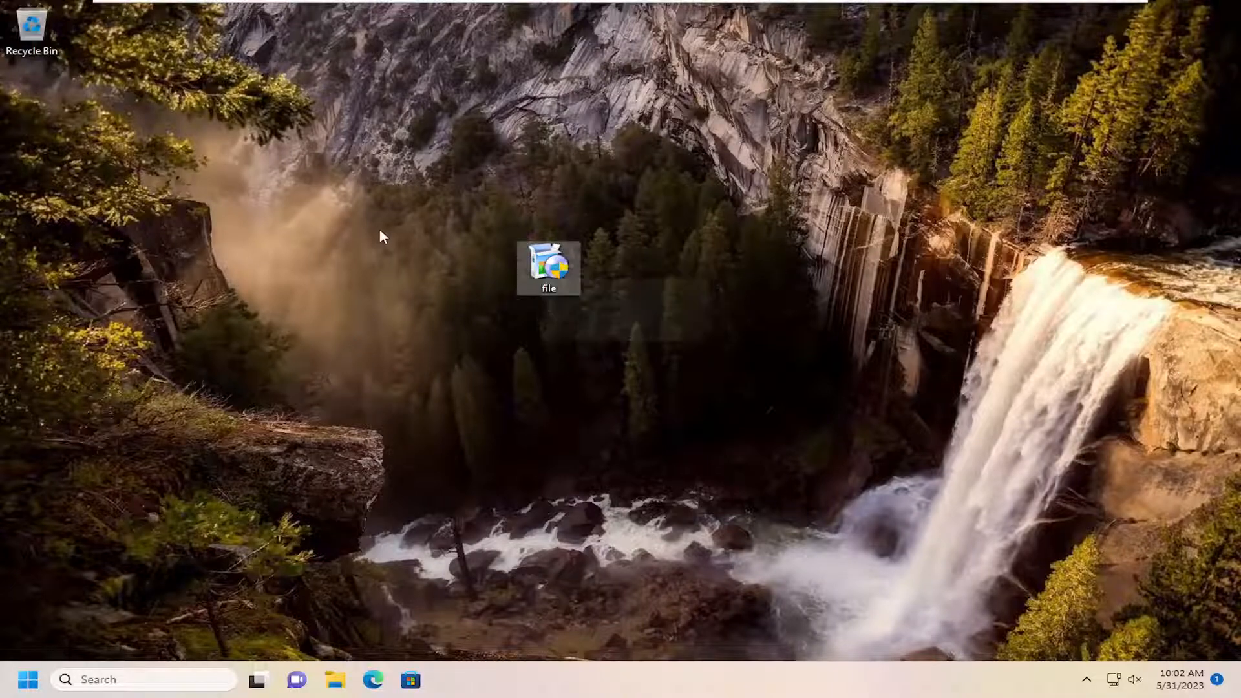
mouse_move(550, 269)
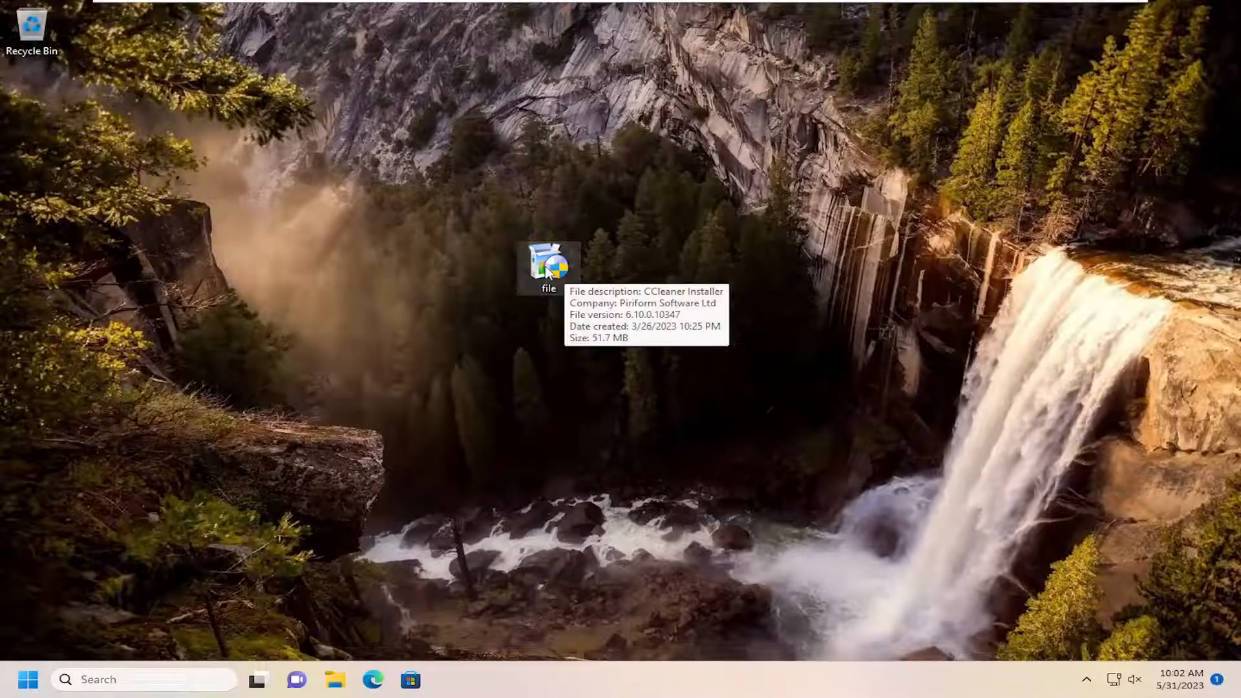
Step: Send the CCleaner installer to the Recycle Bin, then drag it back onto the desktop
right_click(550, 268)
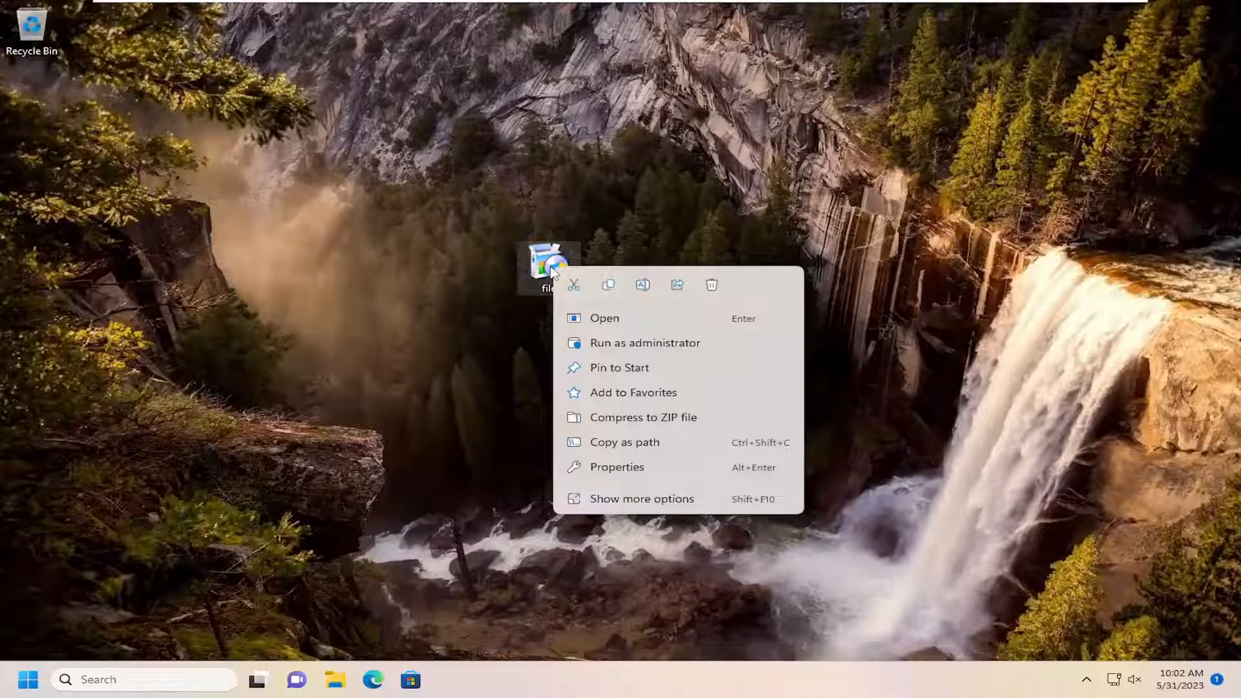
mouse_move(710, 285)
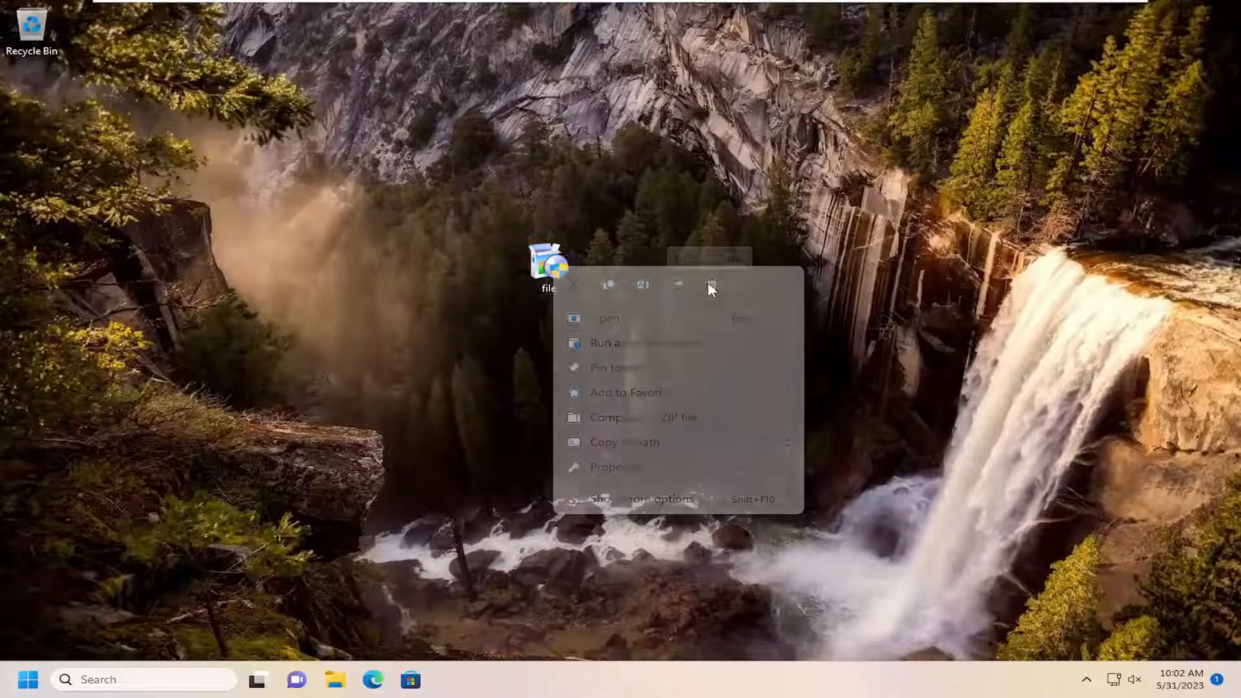
left_click(653, 248)
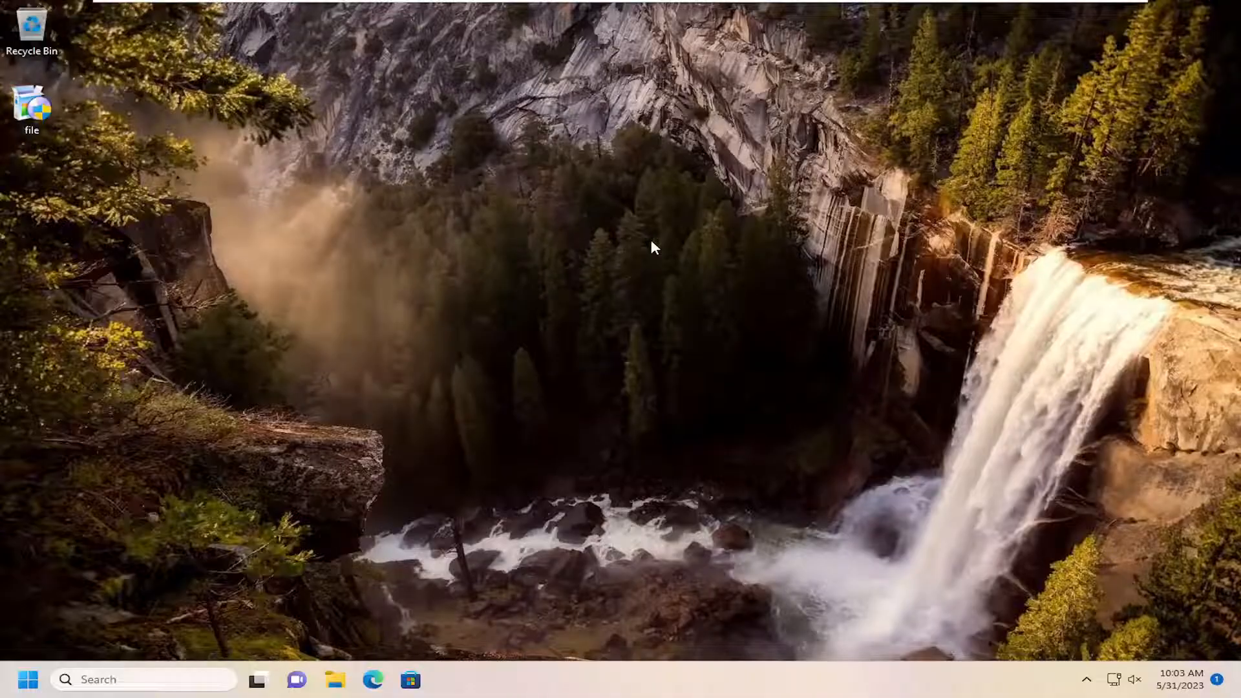
left_click_drag(32, 106, 418, 268)
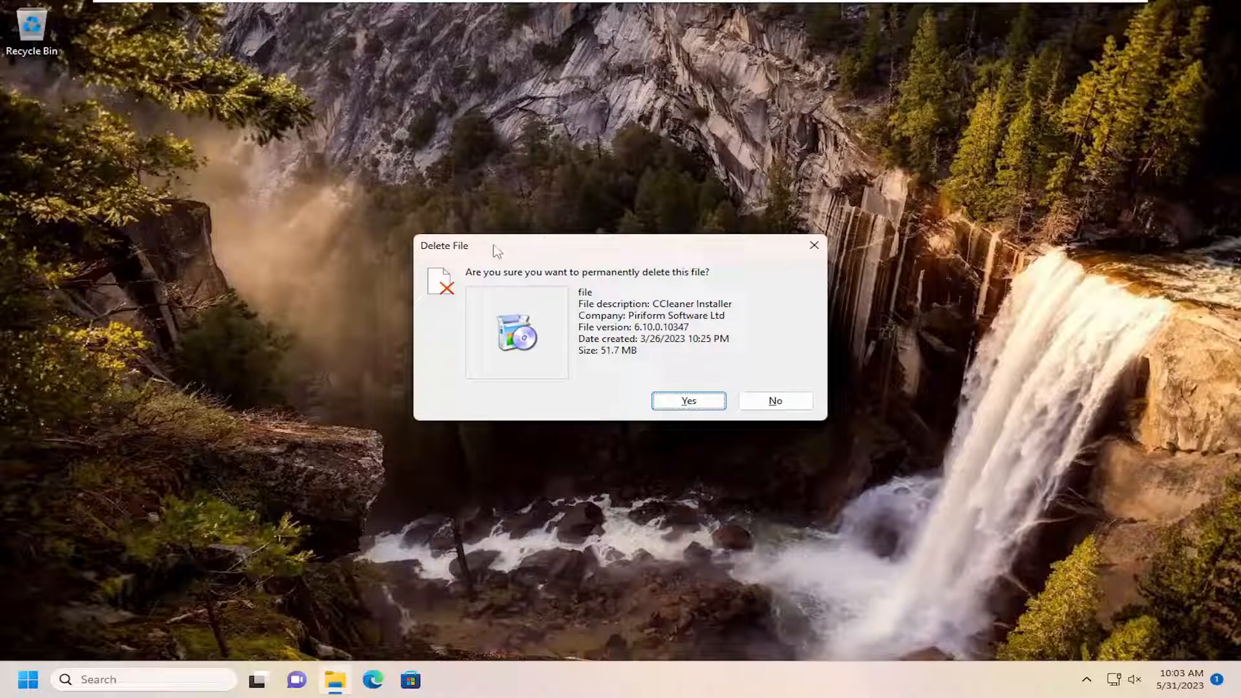
mouse_move(501, 285)
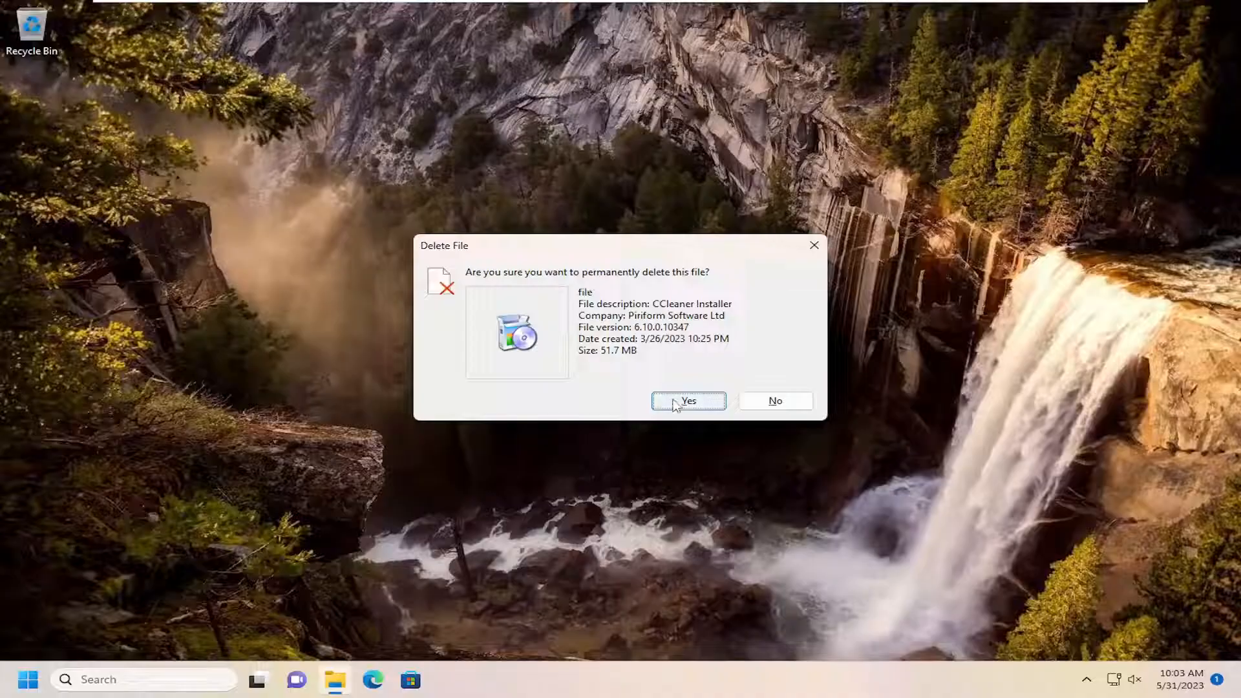
Step: Confirm permanent deletion of the CCleaner installer, then search for 'downloads'
left_click(688, 401)
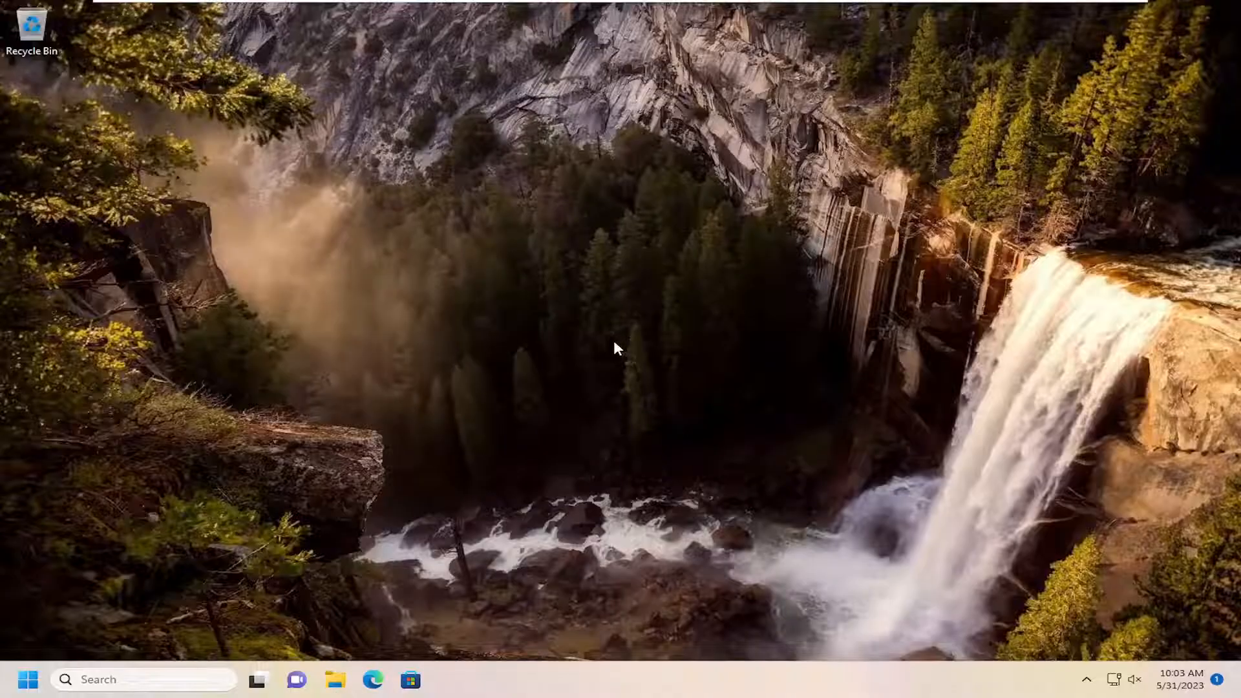
mouse_move(335, 592)
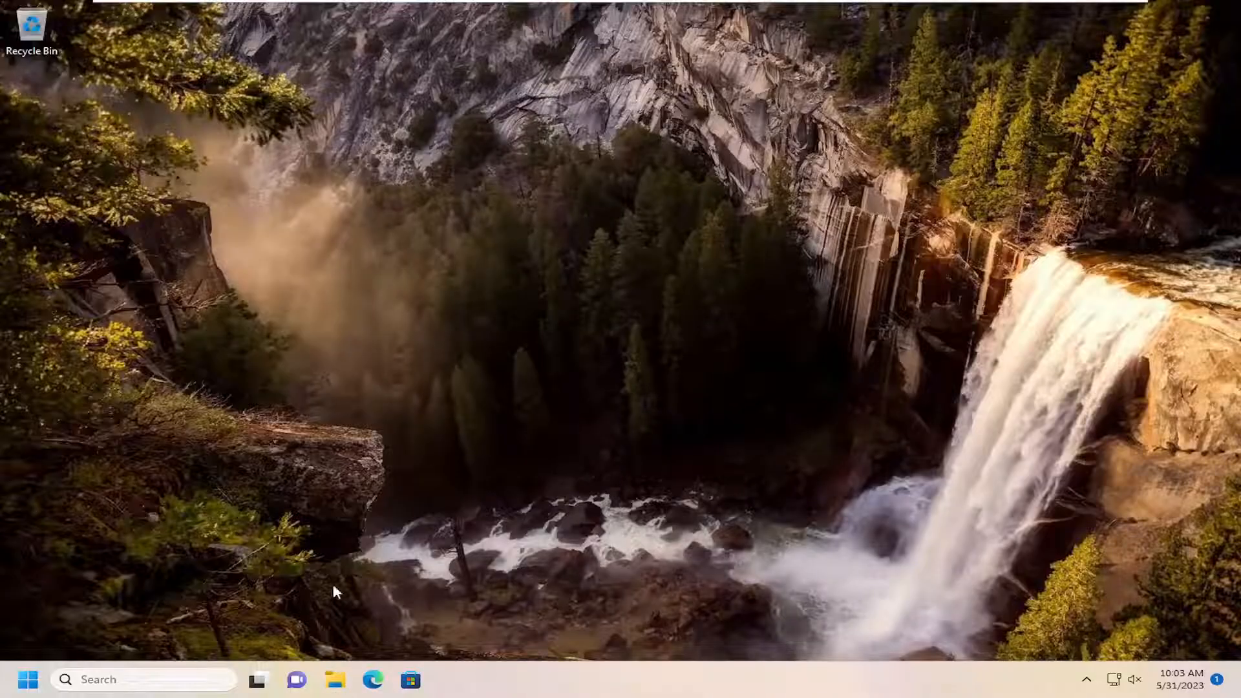
mouse_move(738, 420)
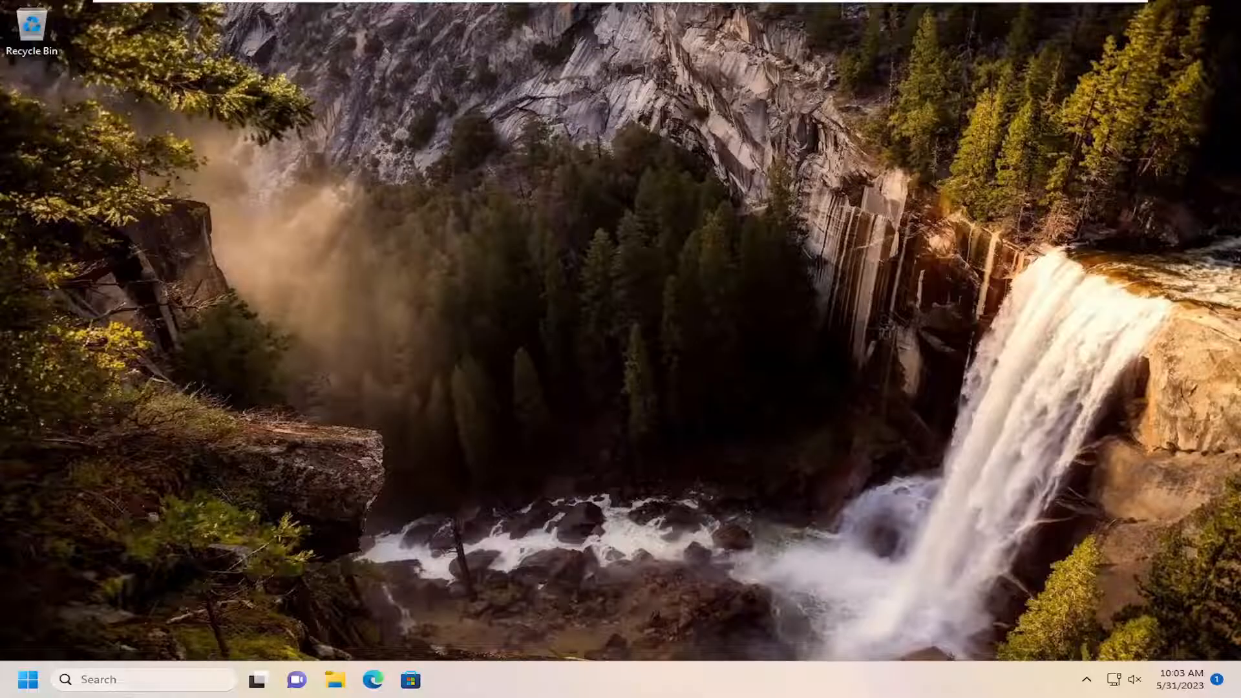
type("downloads")
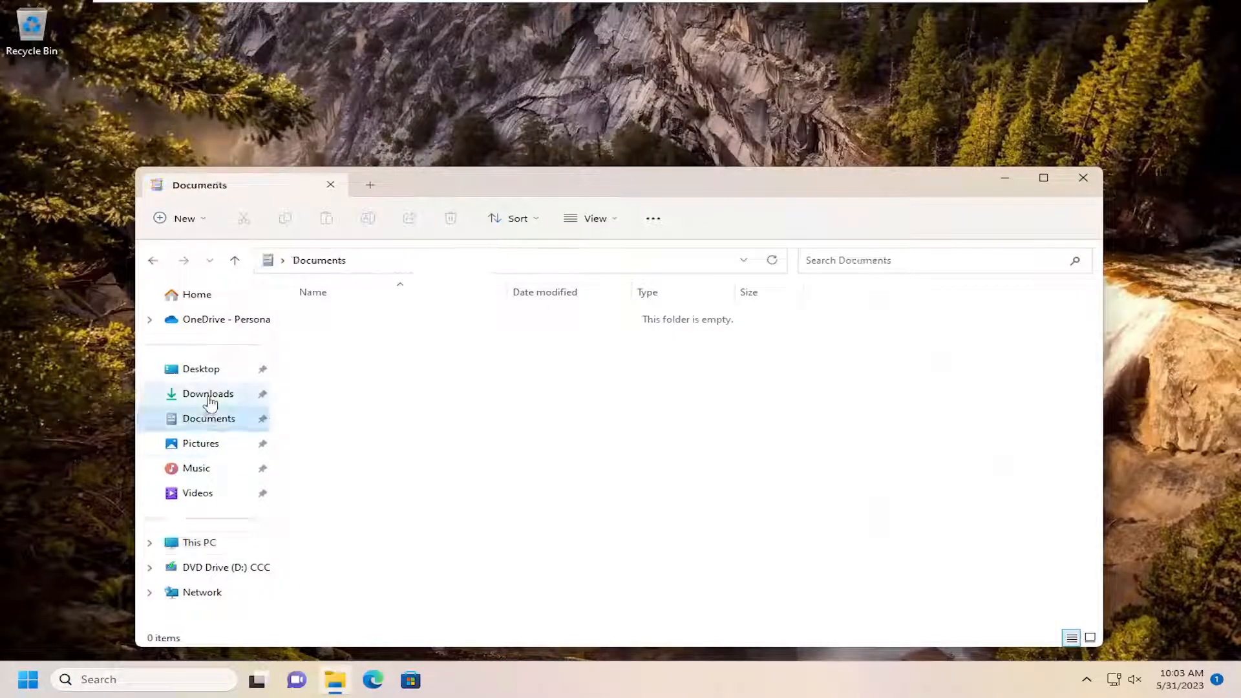
Step: Move the Firefox Installer icon lower on the desktop and reopen Downloads in File Explorer
left_click(208, 393)
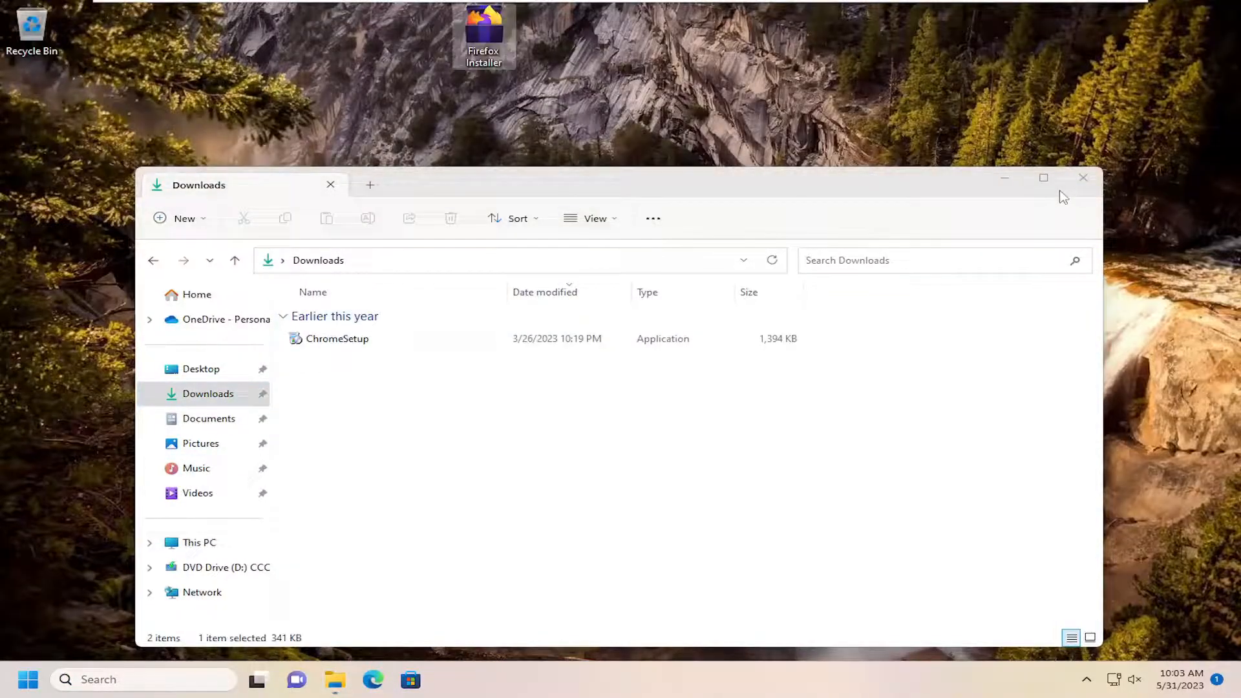
left_click(1083, 177)
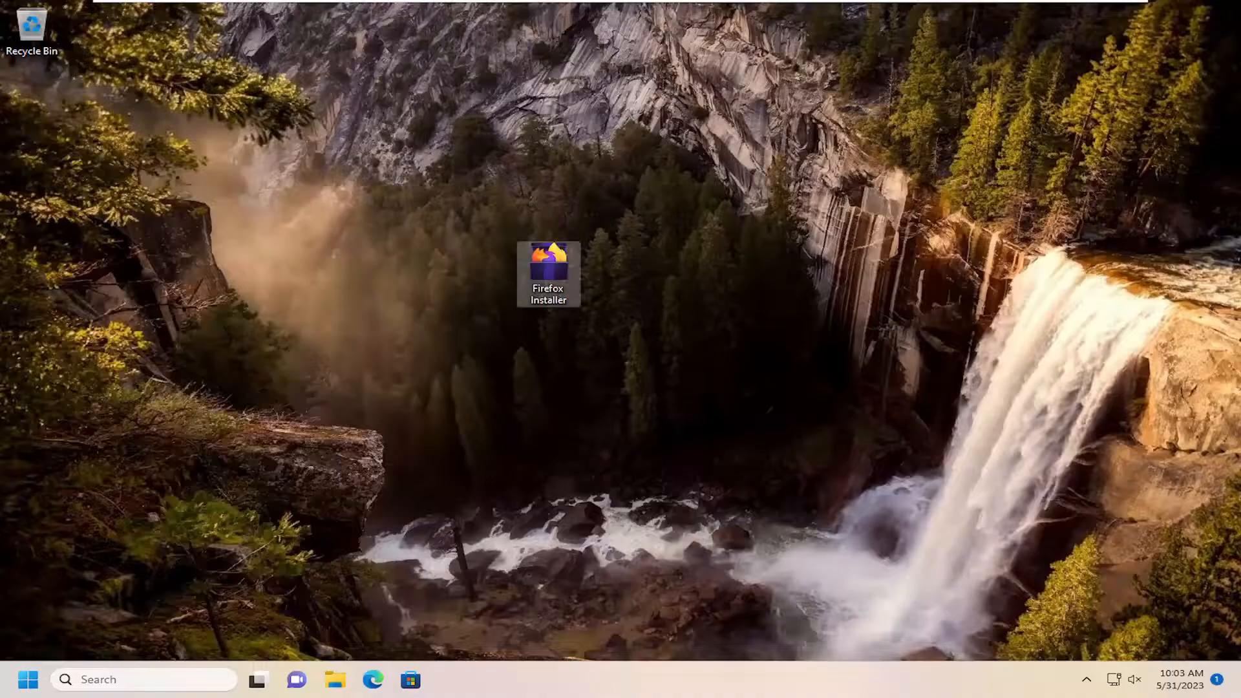
mouse_move(537, 279)
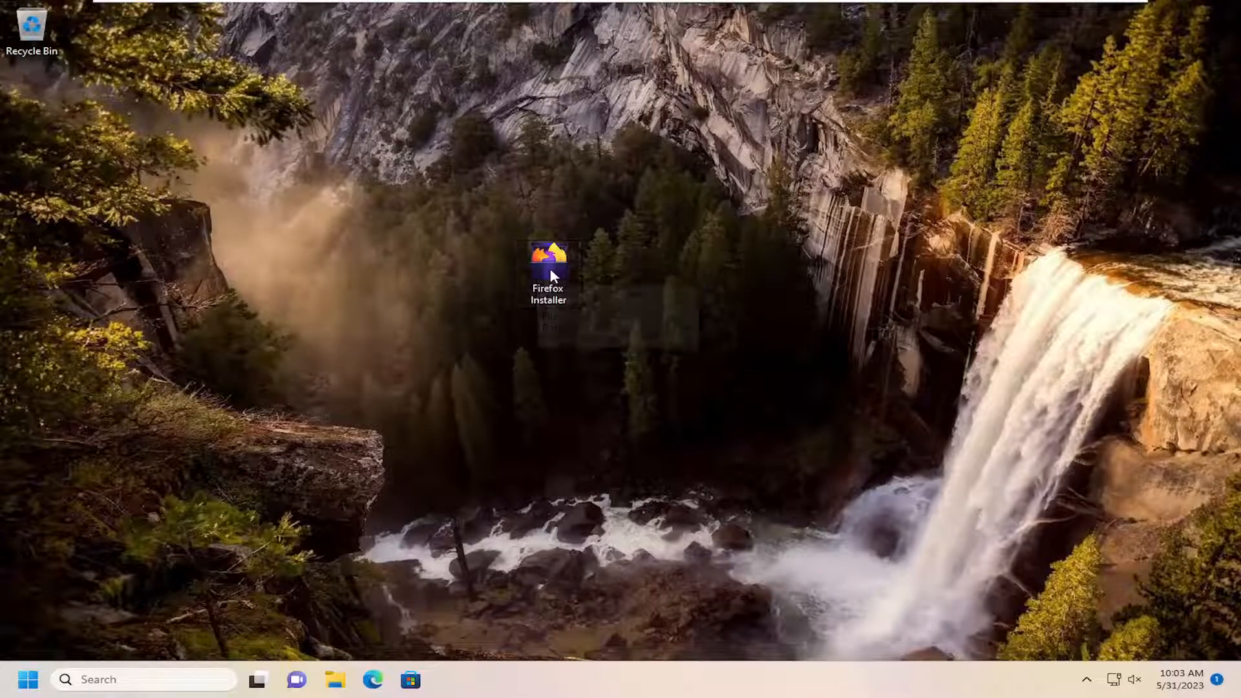
mouse_move(549, 273)
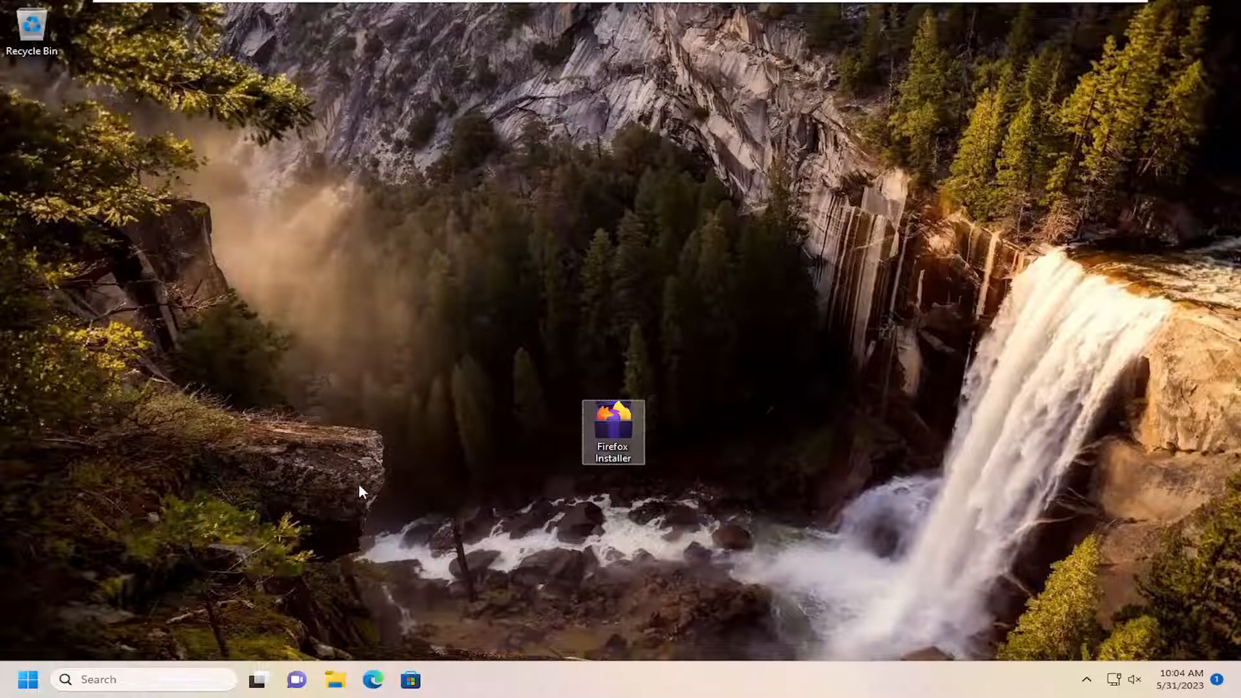
left_click(119, 680)
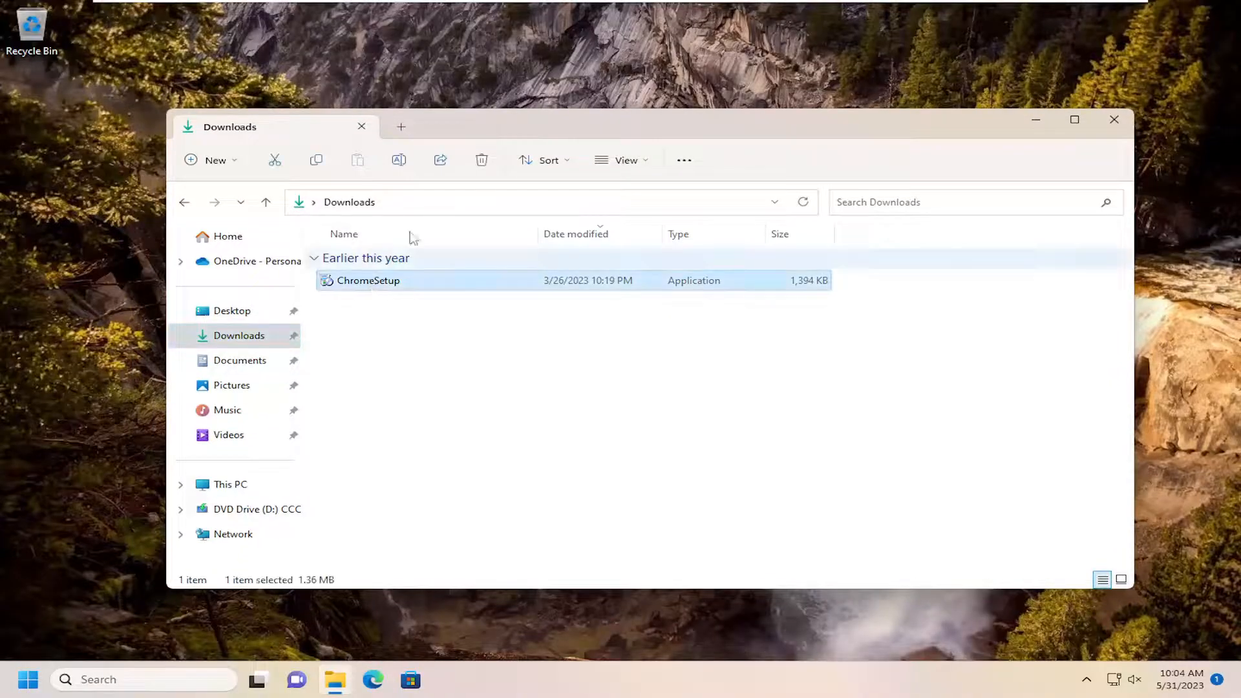
mouse_move(481, 160)
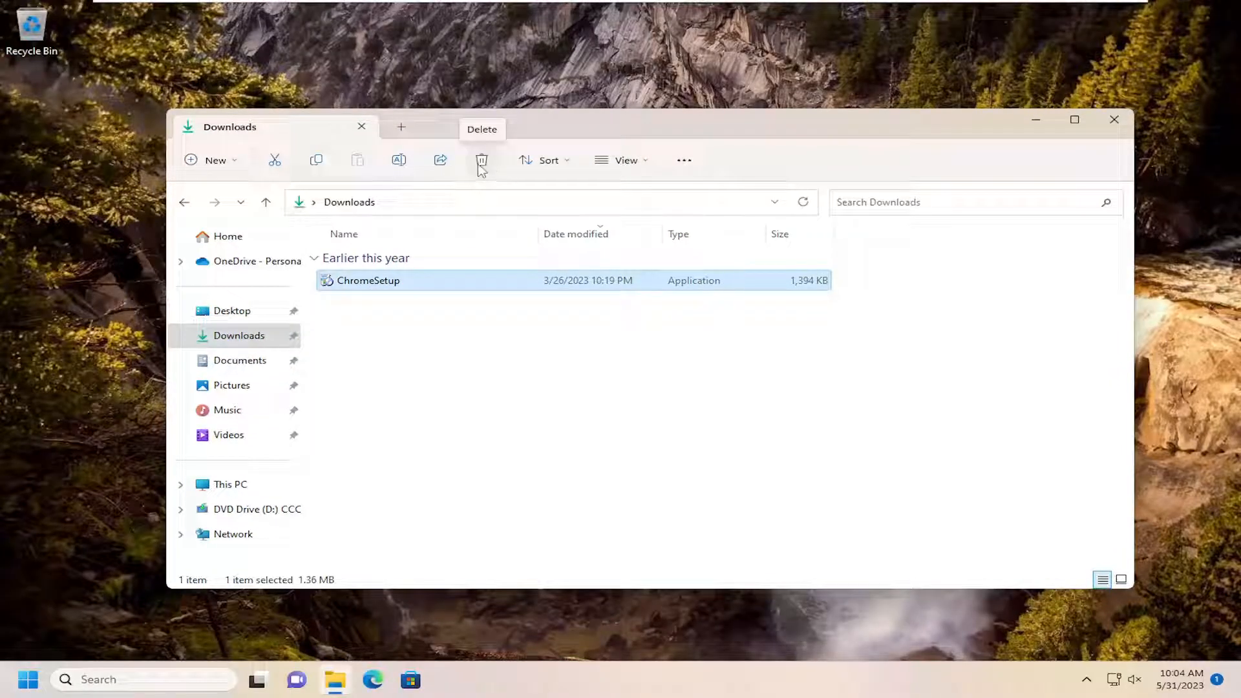
Step: Delete ChromeSetup from Downloads, then close the Recycle Bin and Downloads windows
left_click(481, 160)
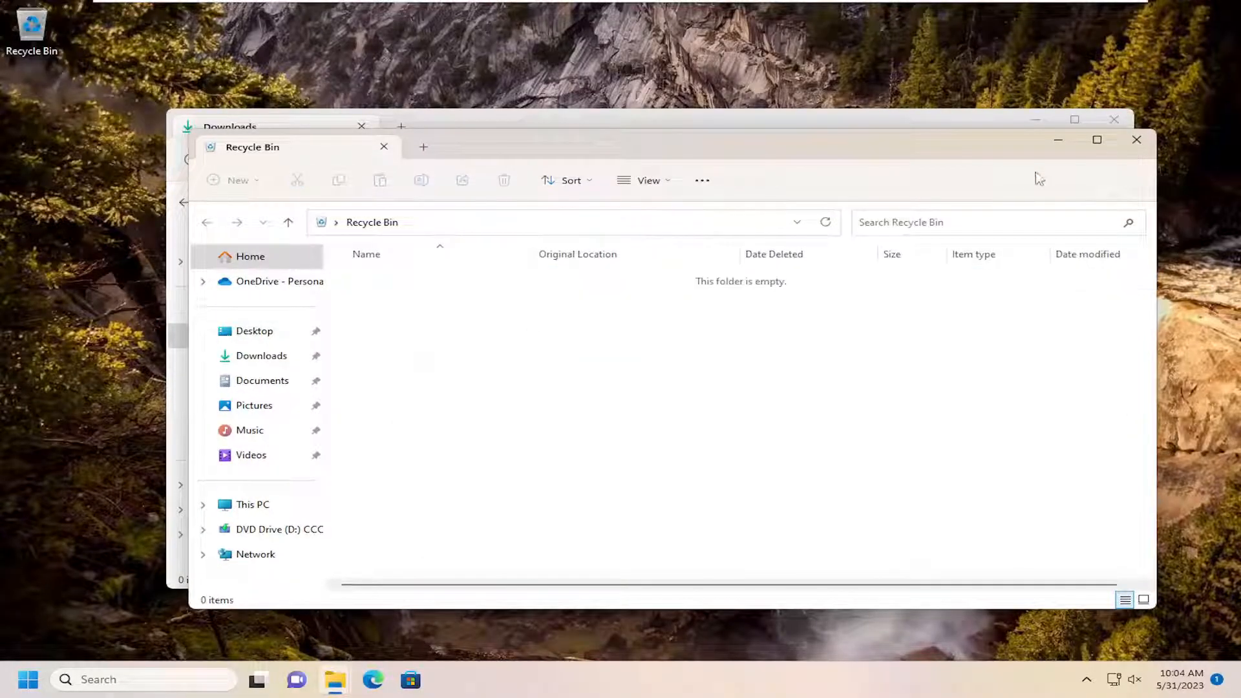
left_click(385, 146)
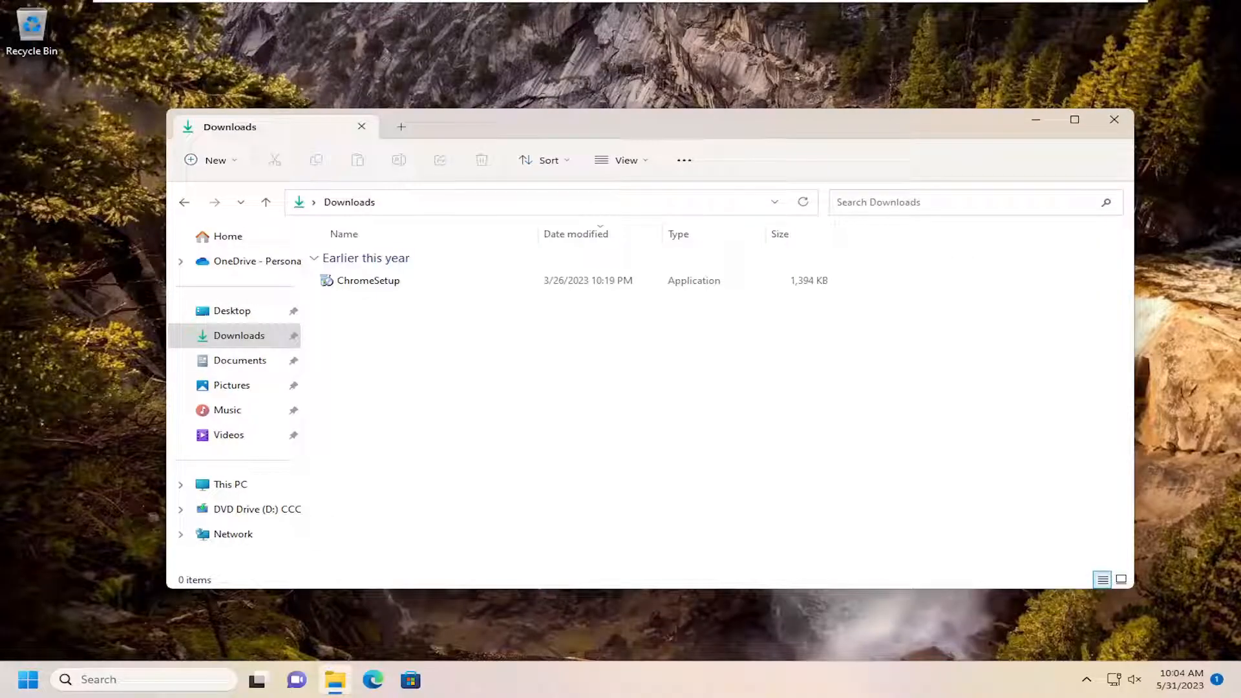
left_click(1115, 119)
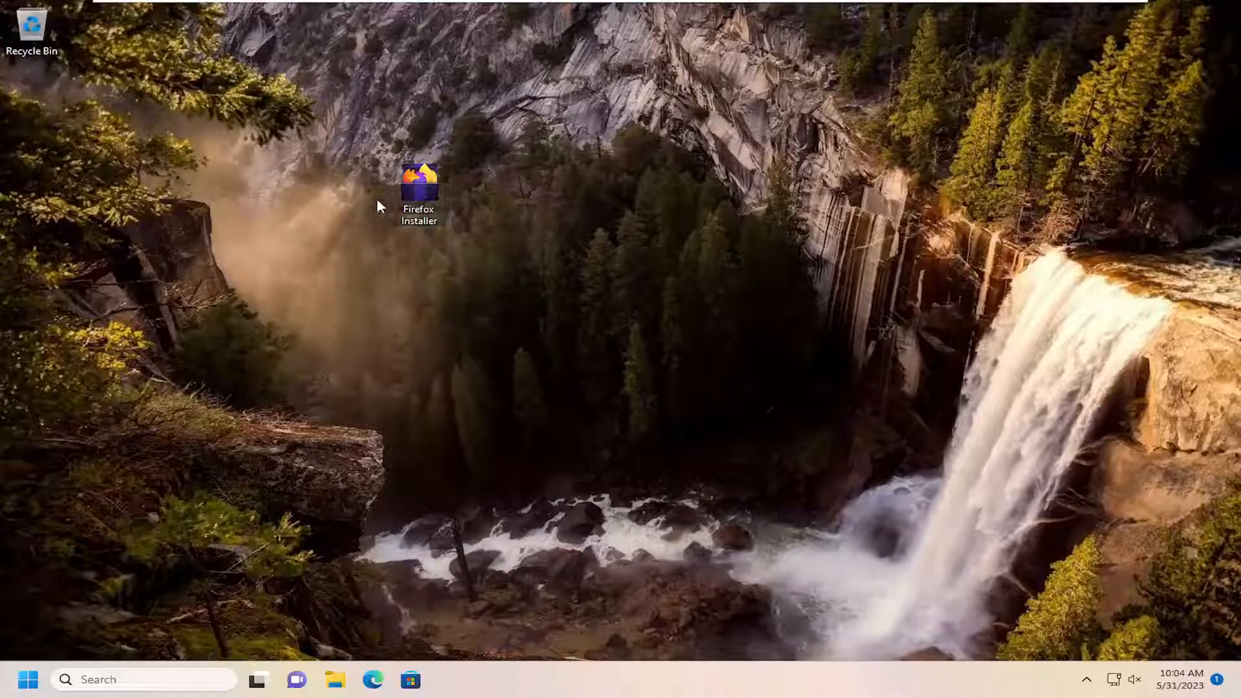
mouse_move(384, 237)
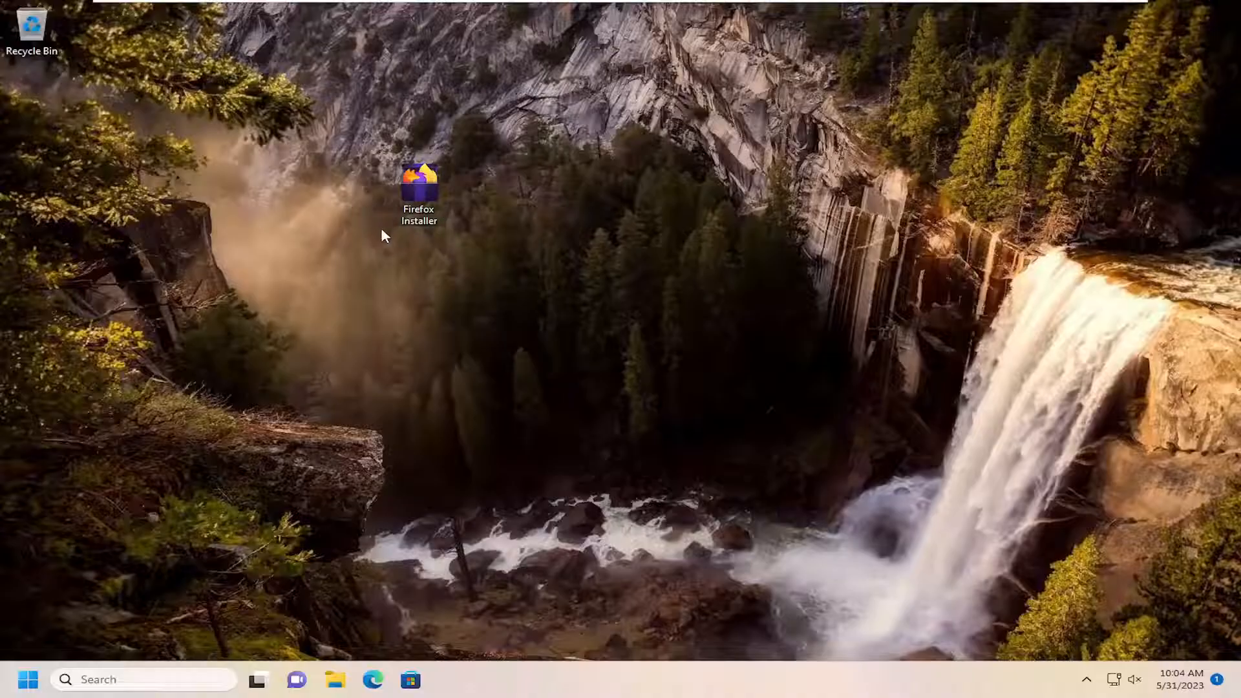
mouse_move(419, 178)
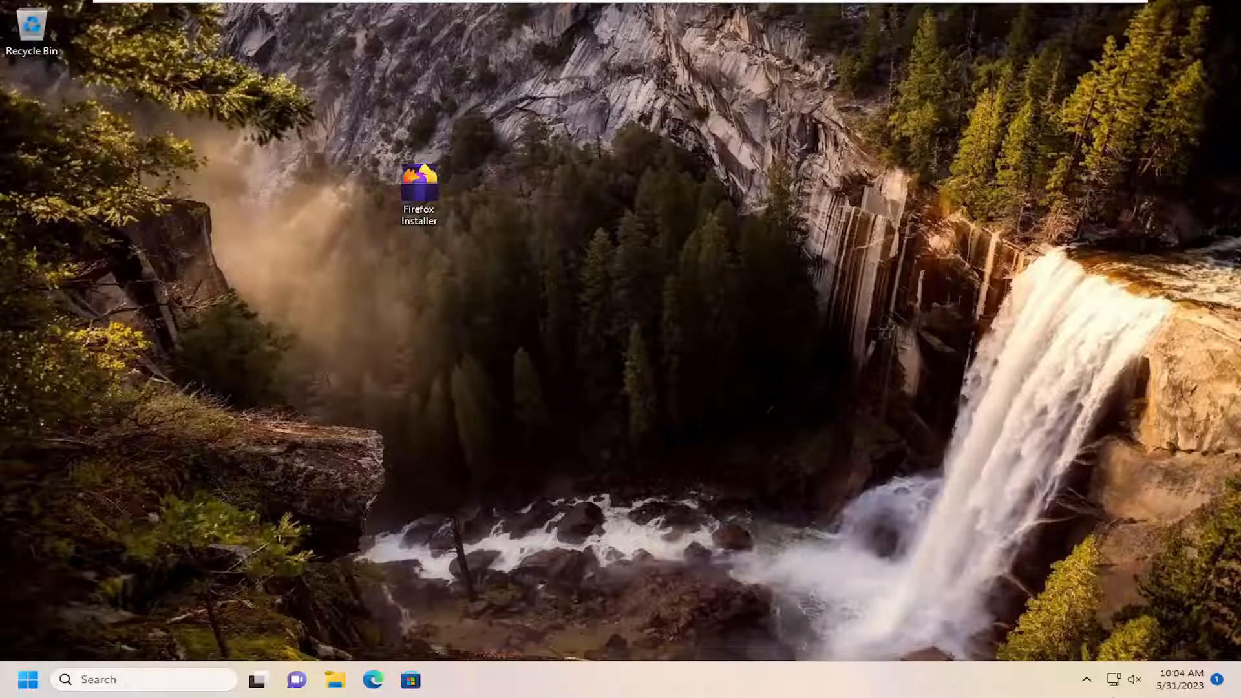
right_click(419, 190)
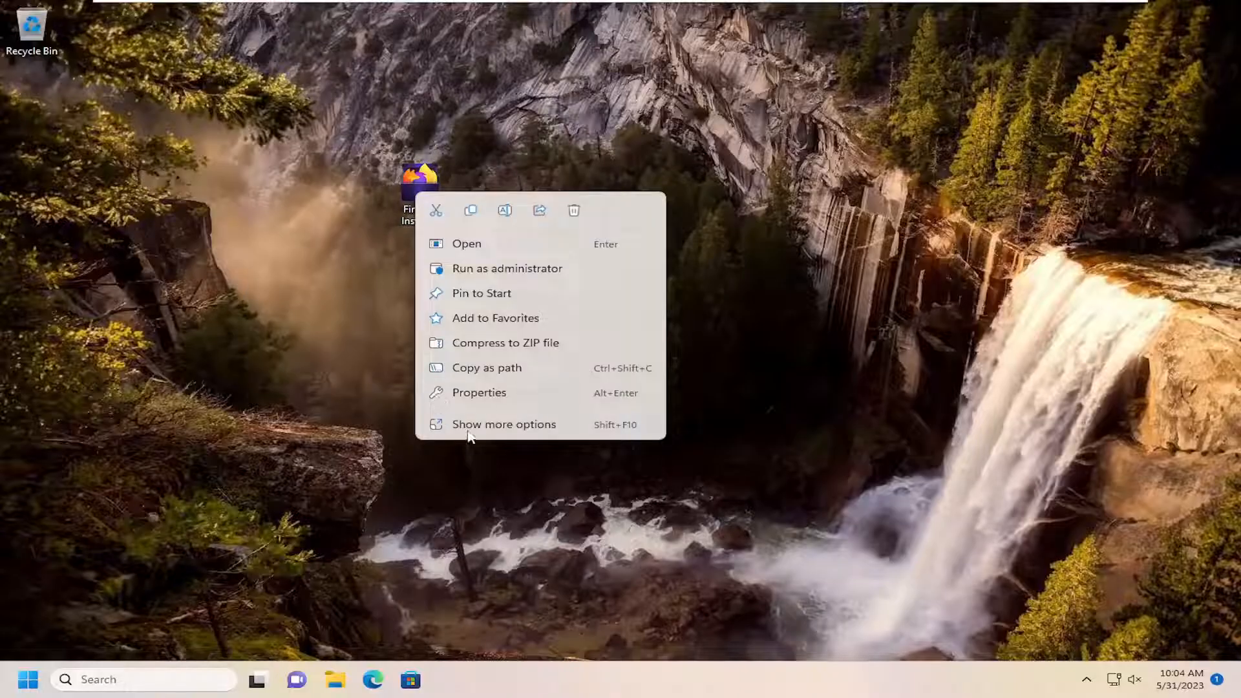
mouse_move(501, 454)
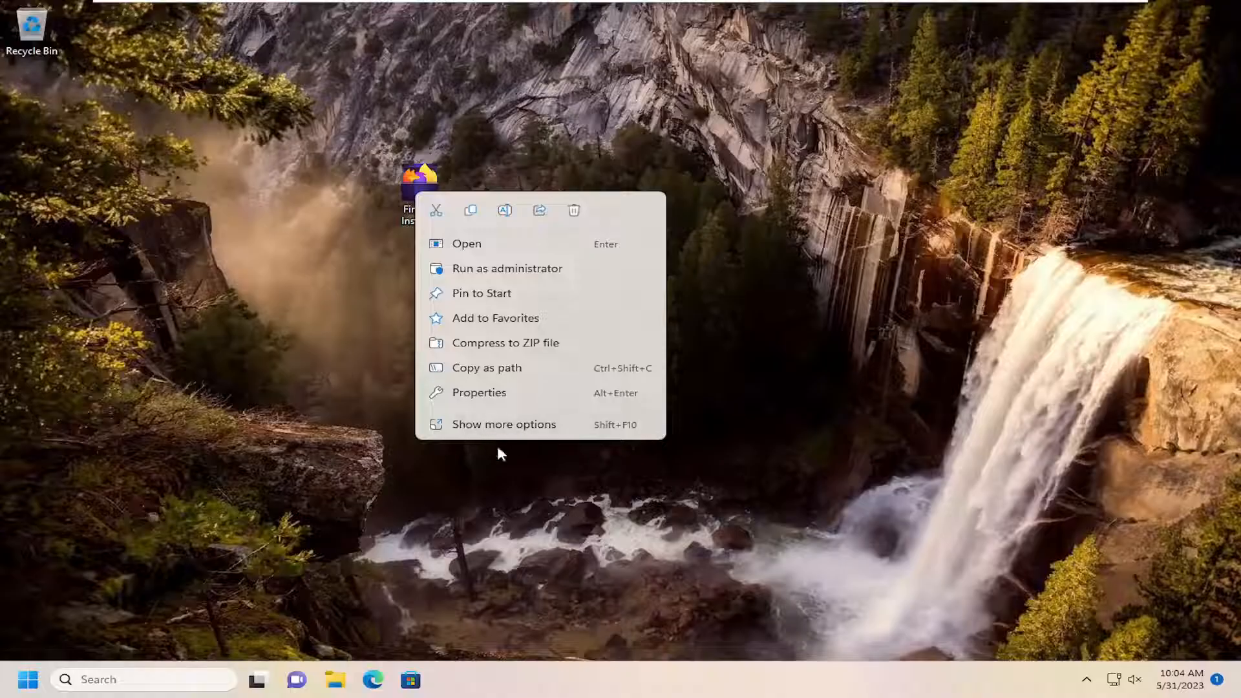
left_click(504, 424)
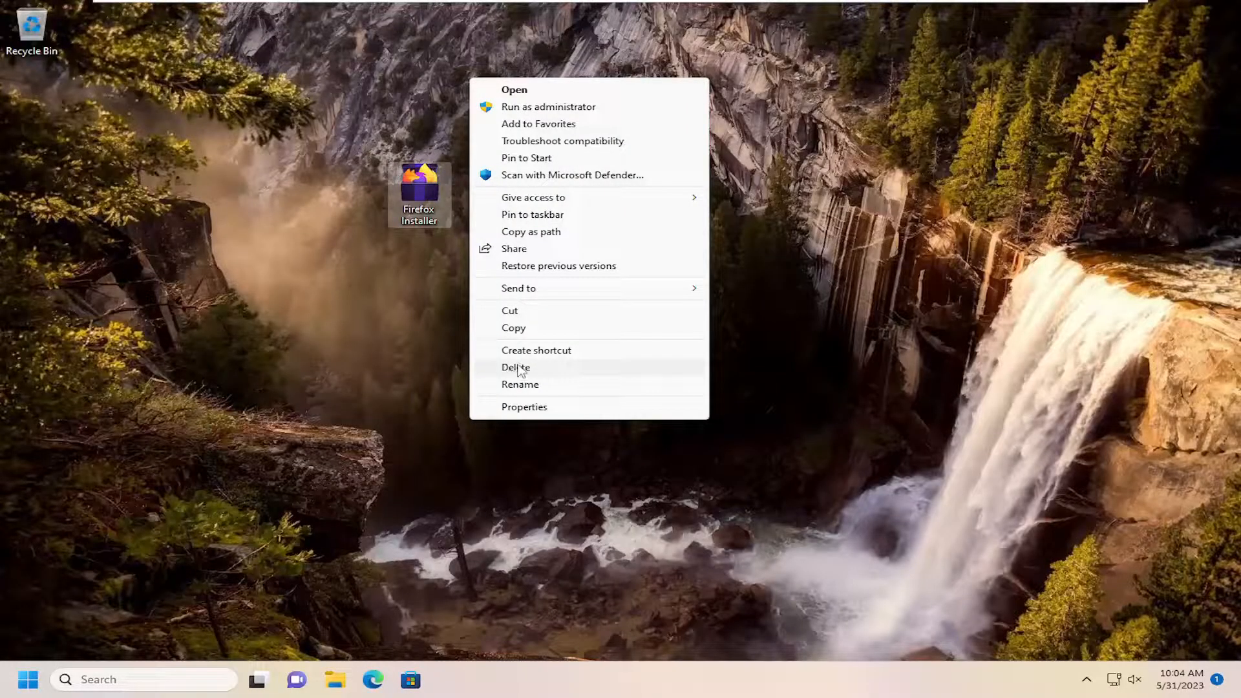
mouse_move(335, 179)
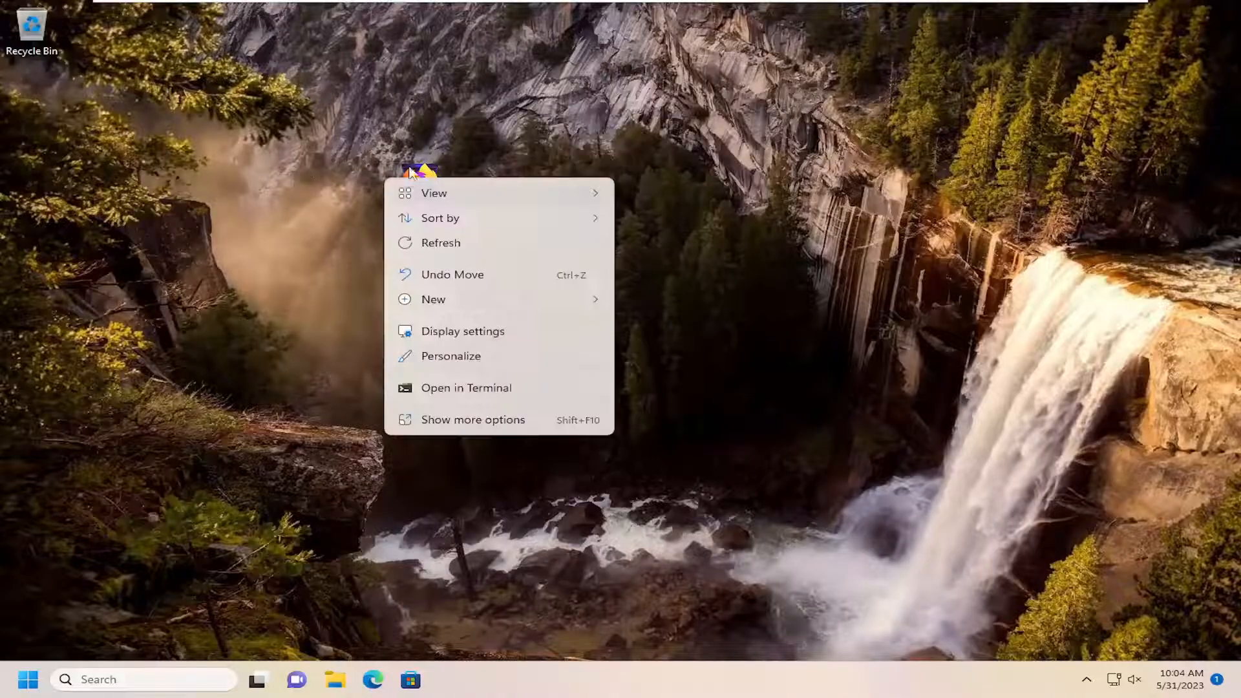
right_click(416, 186)
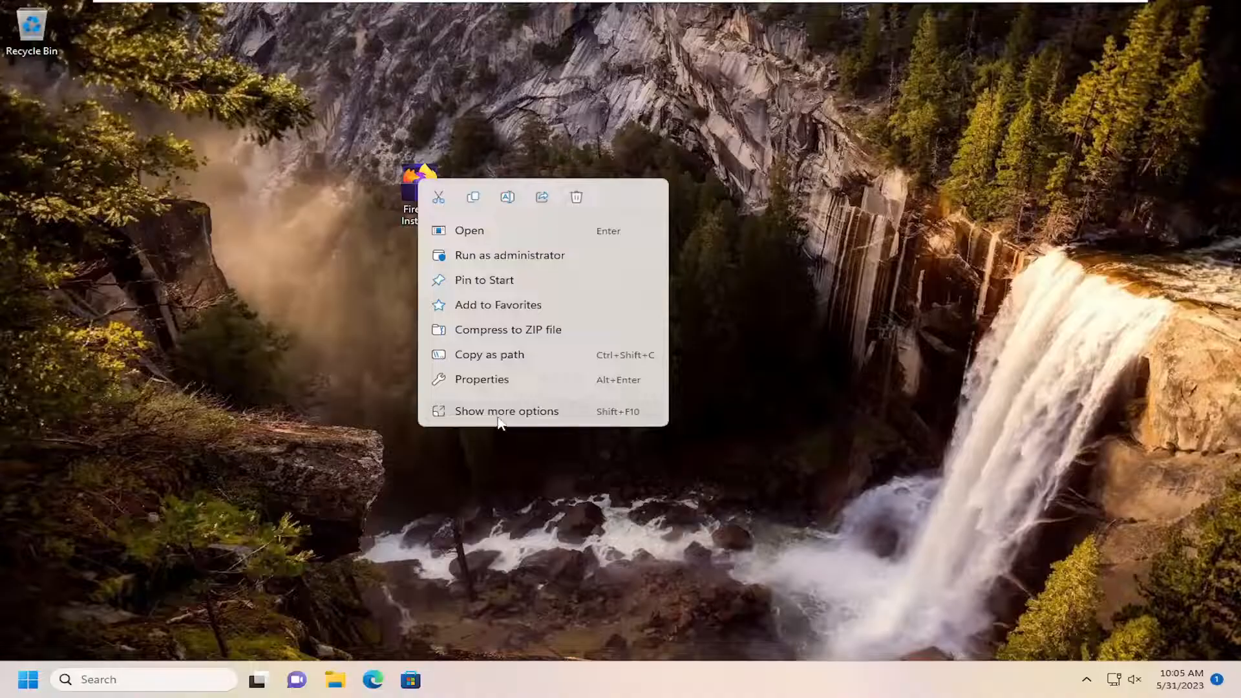
left_click(507, 412)
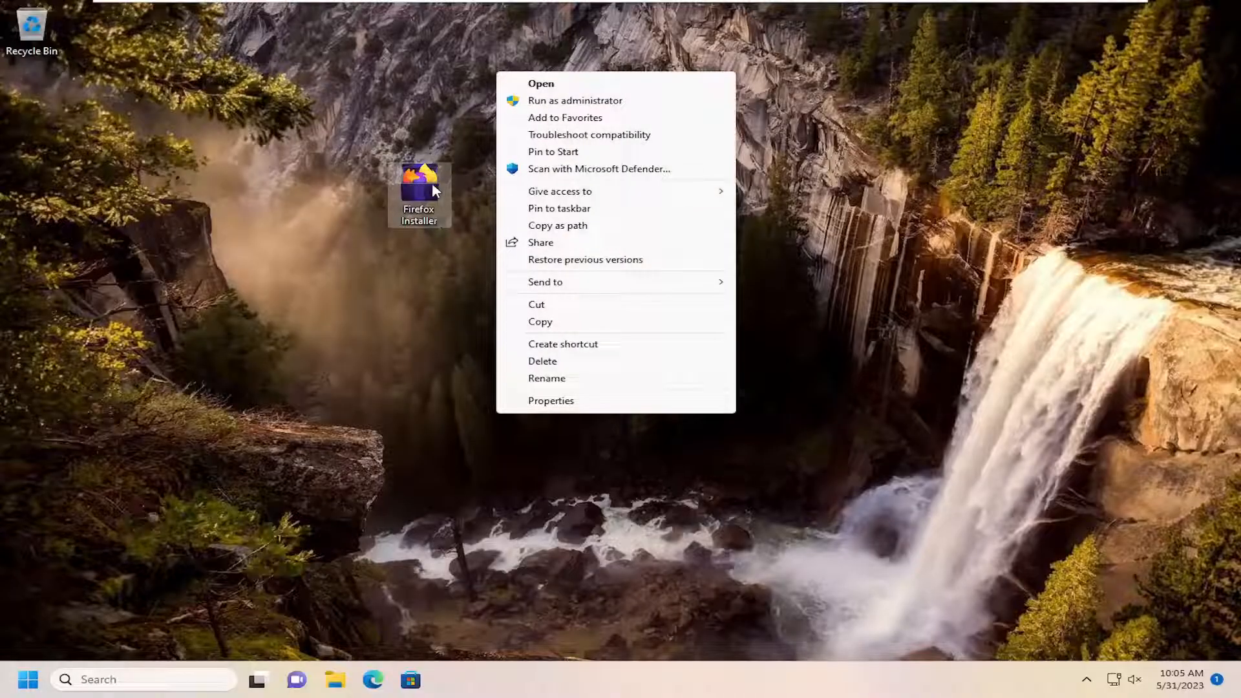
mouse_move(417, 319)
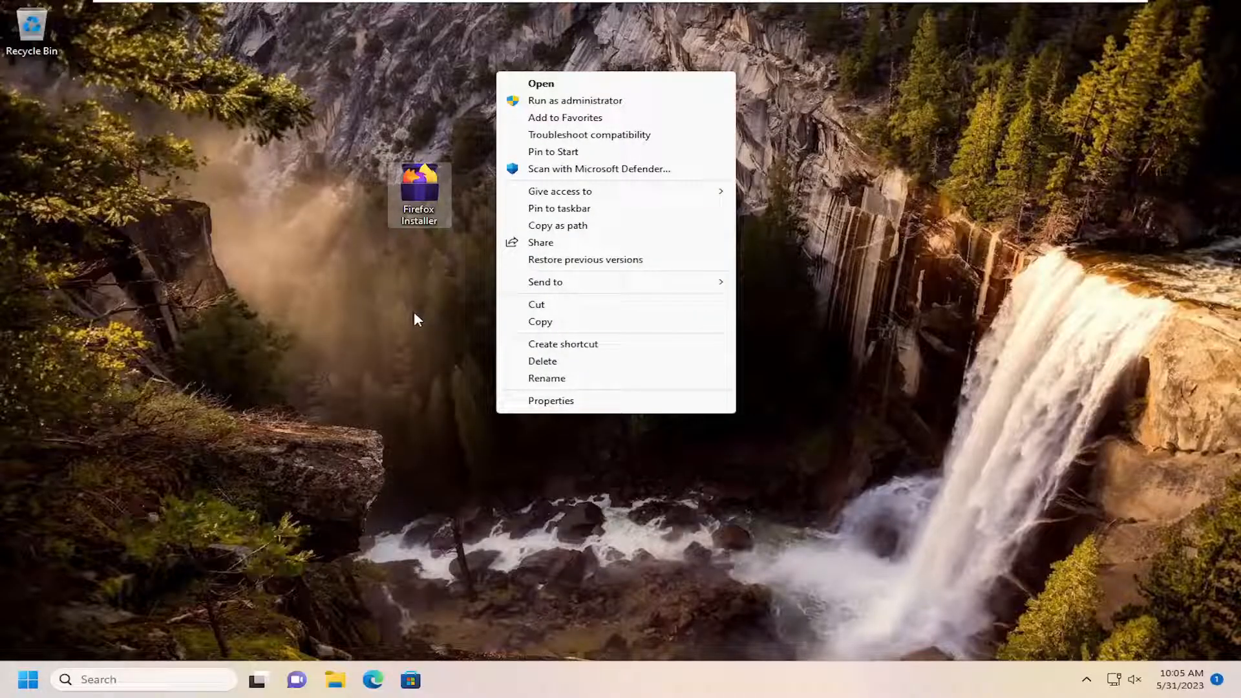
left_click(417, 318)
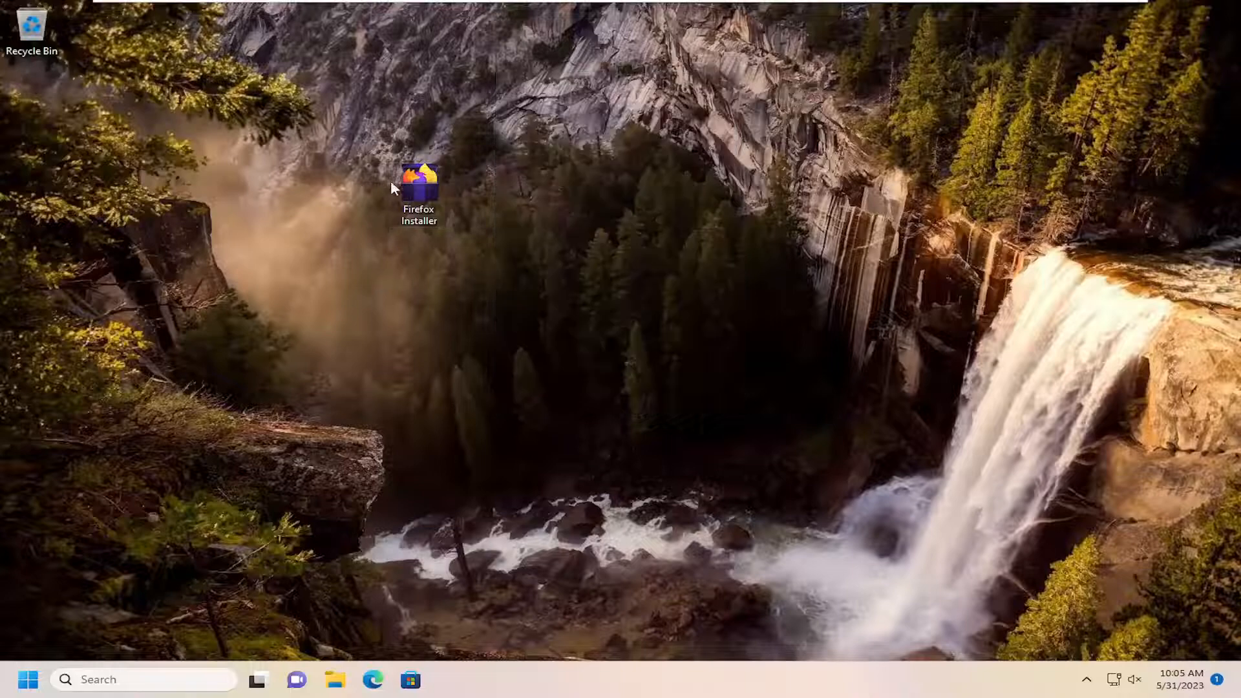
mouse_move(419, 176)
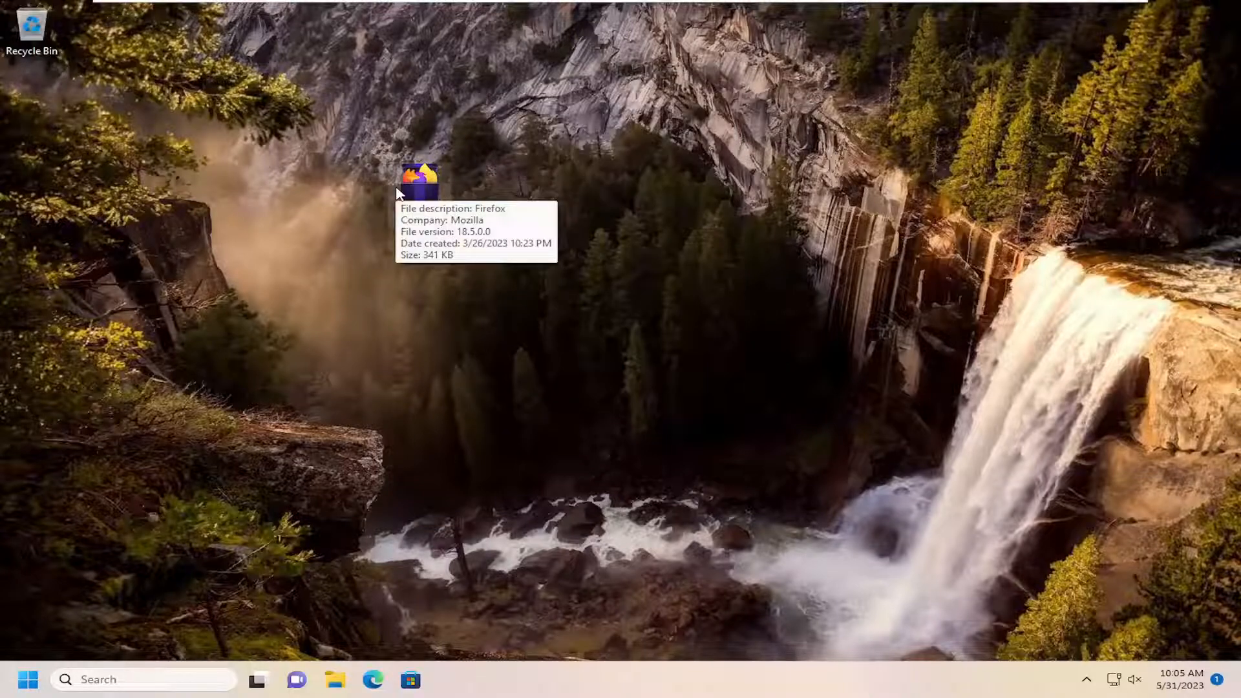